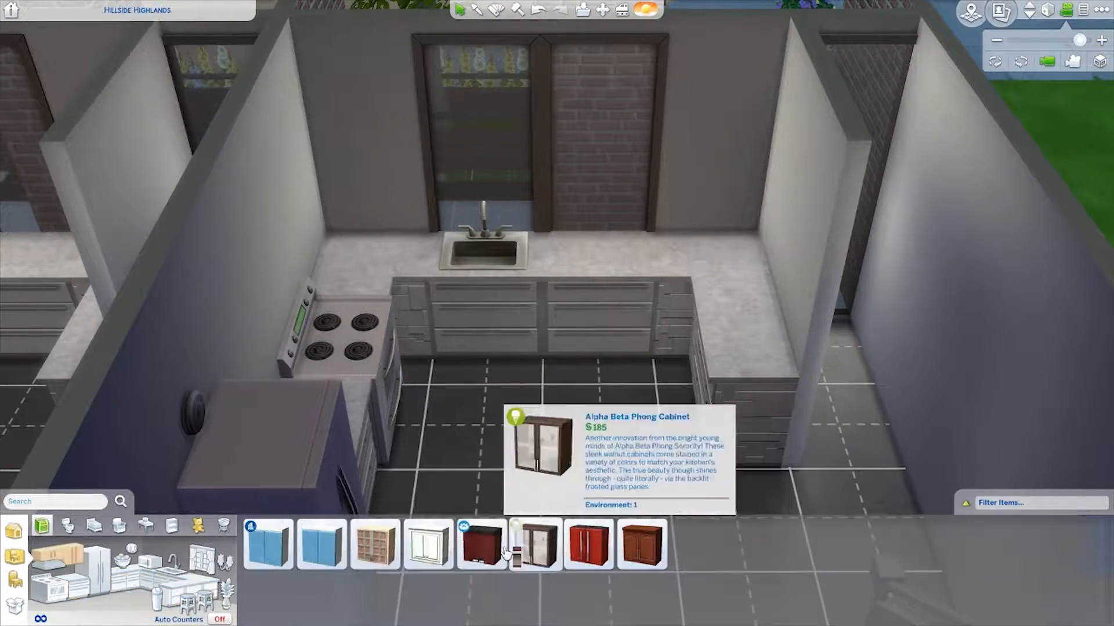
Zoom out over the upper floor and go down one level to the kitchen and living room.
click(532, 544)
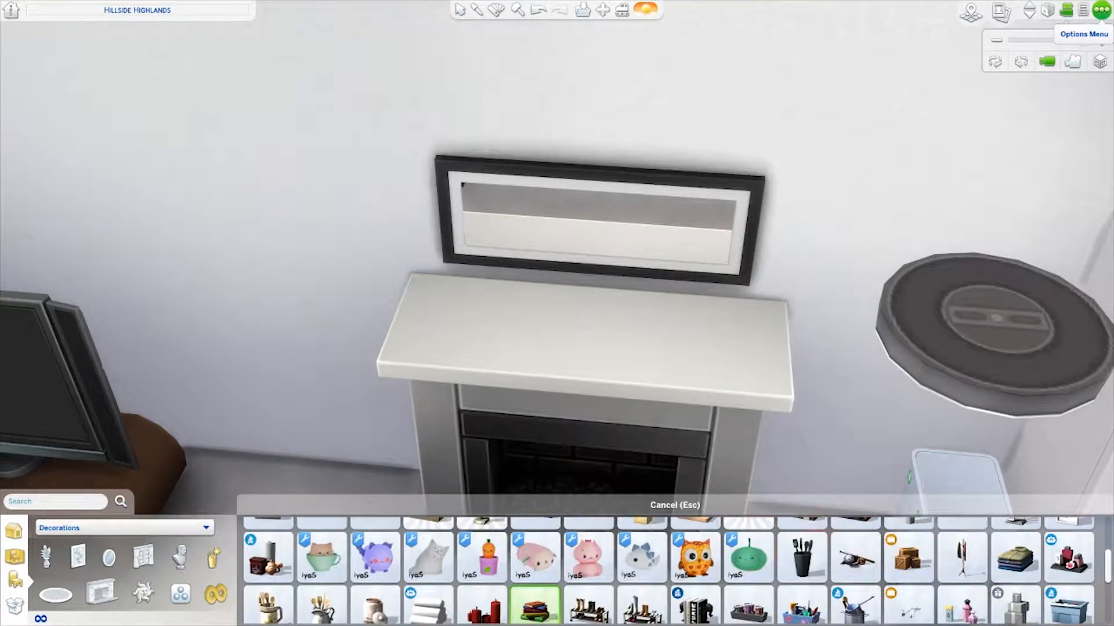
scroll(down, 3)
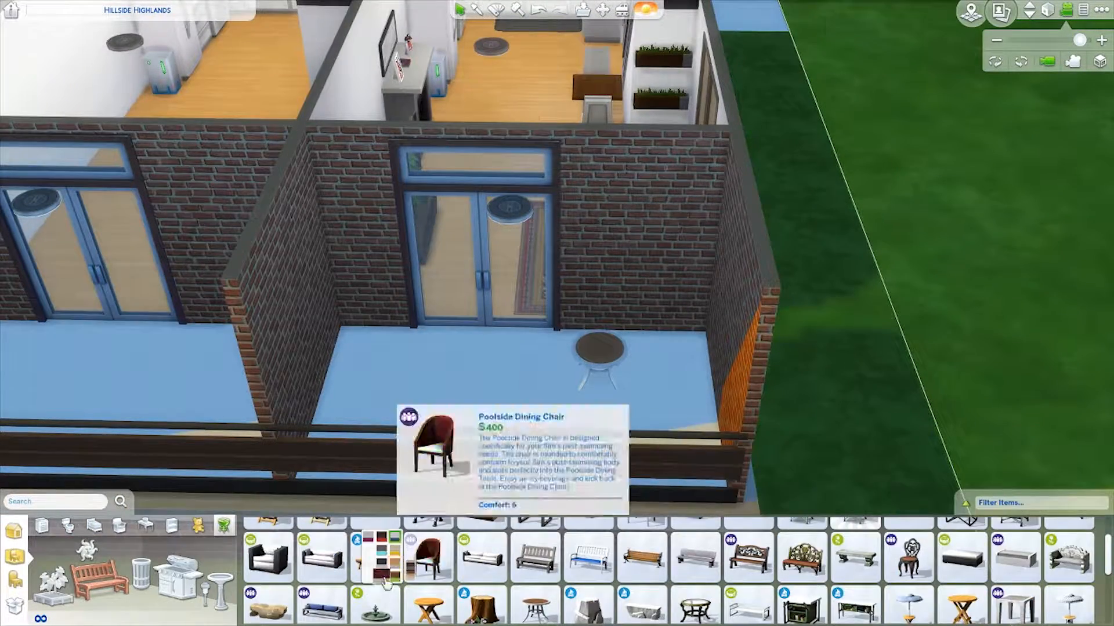
click(695, 543)
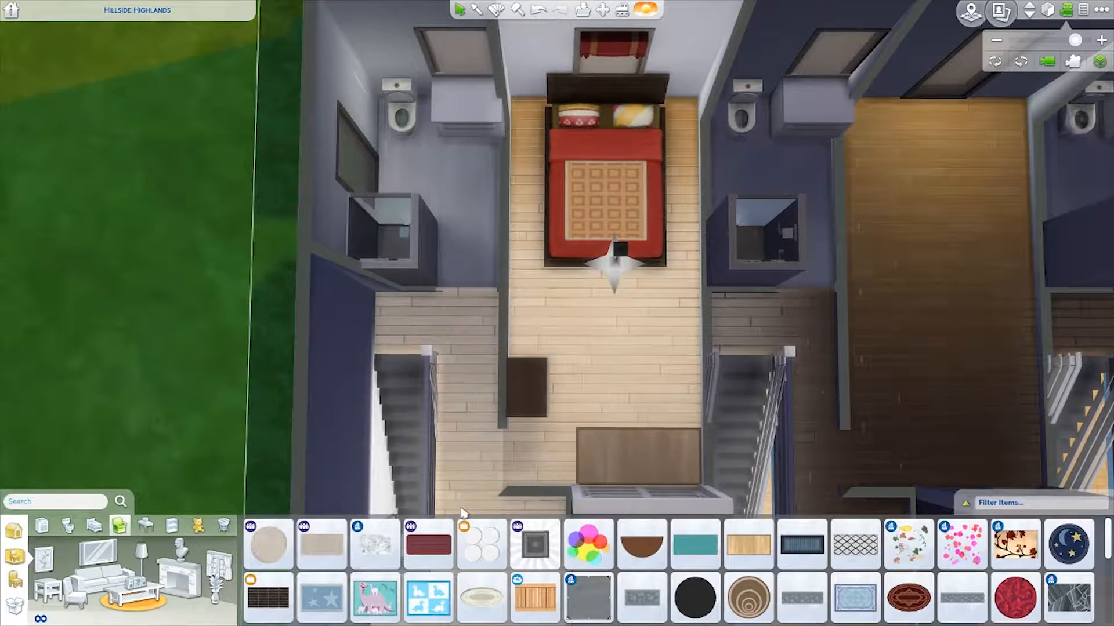
mouse_move(426, 556)
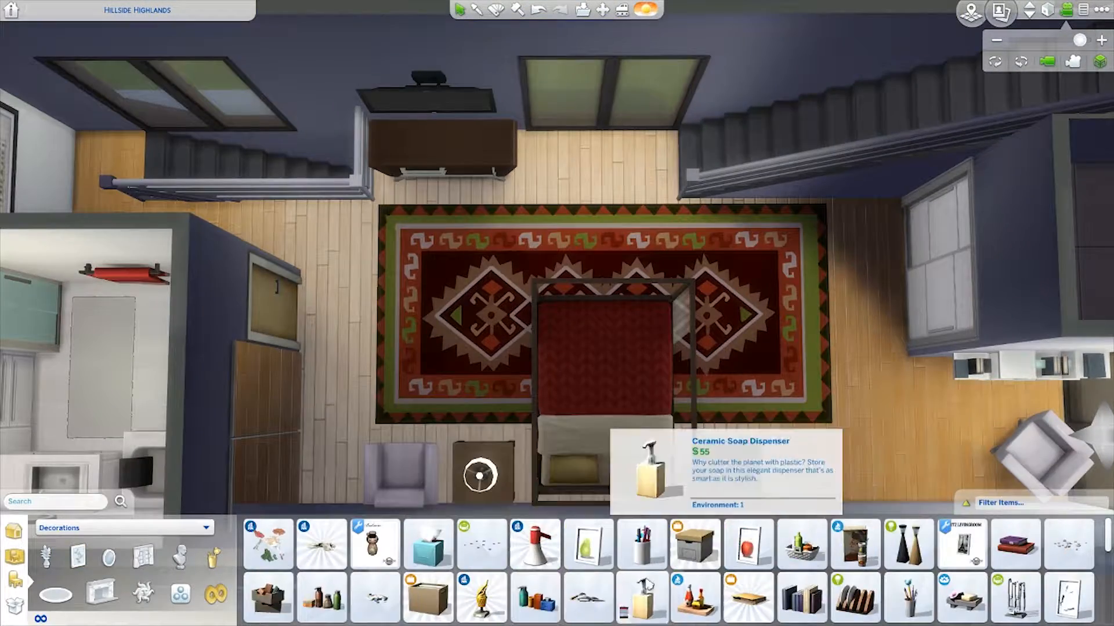
click(1030, 11)
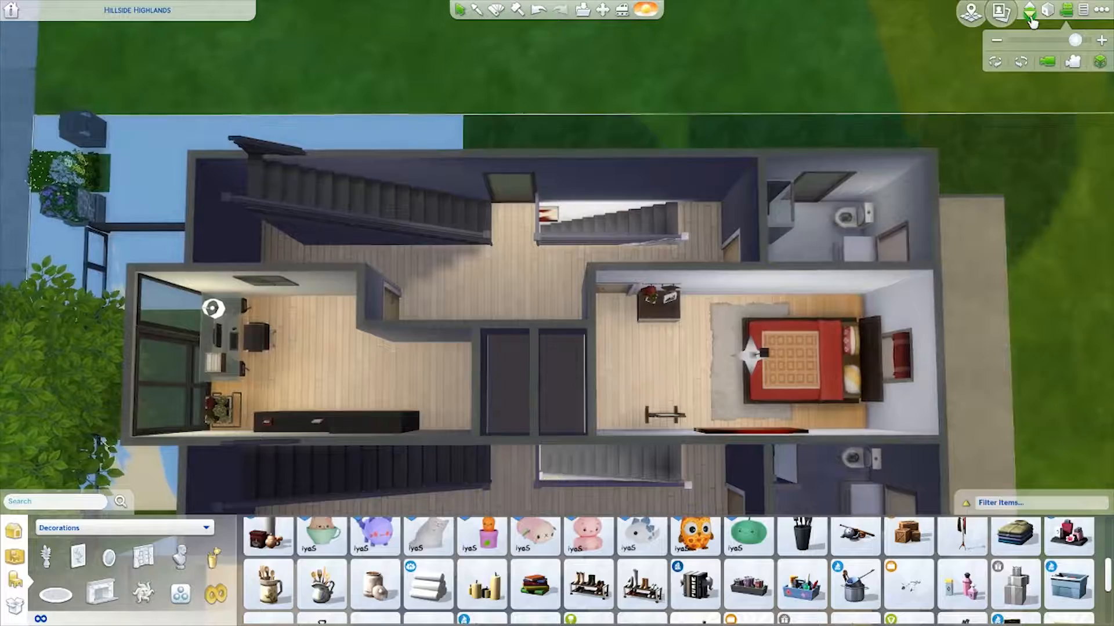
click(1032, 10)
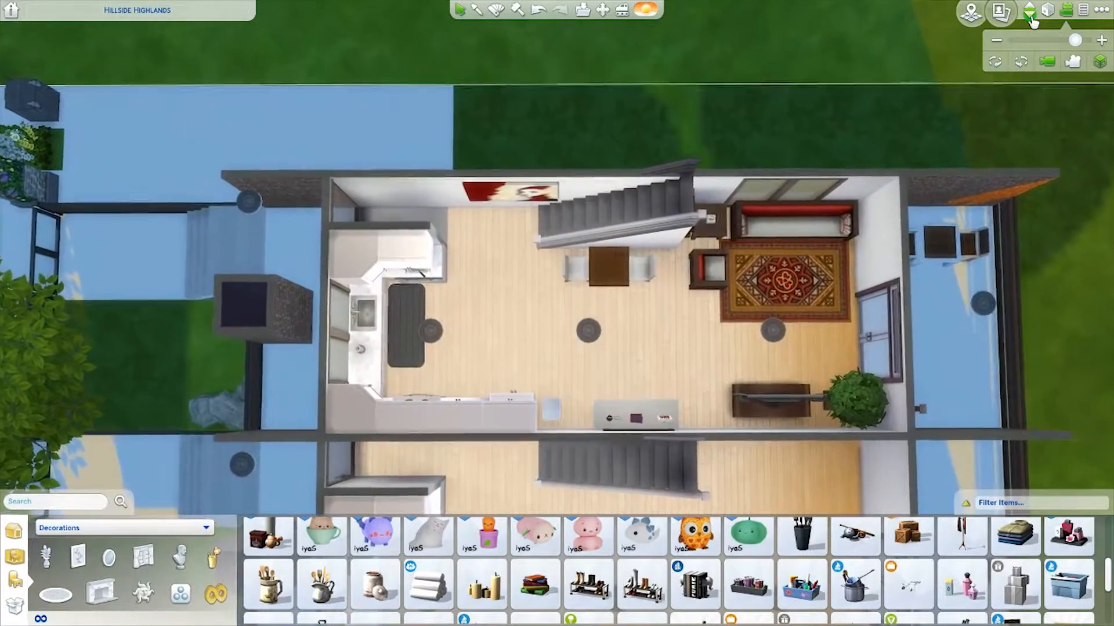